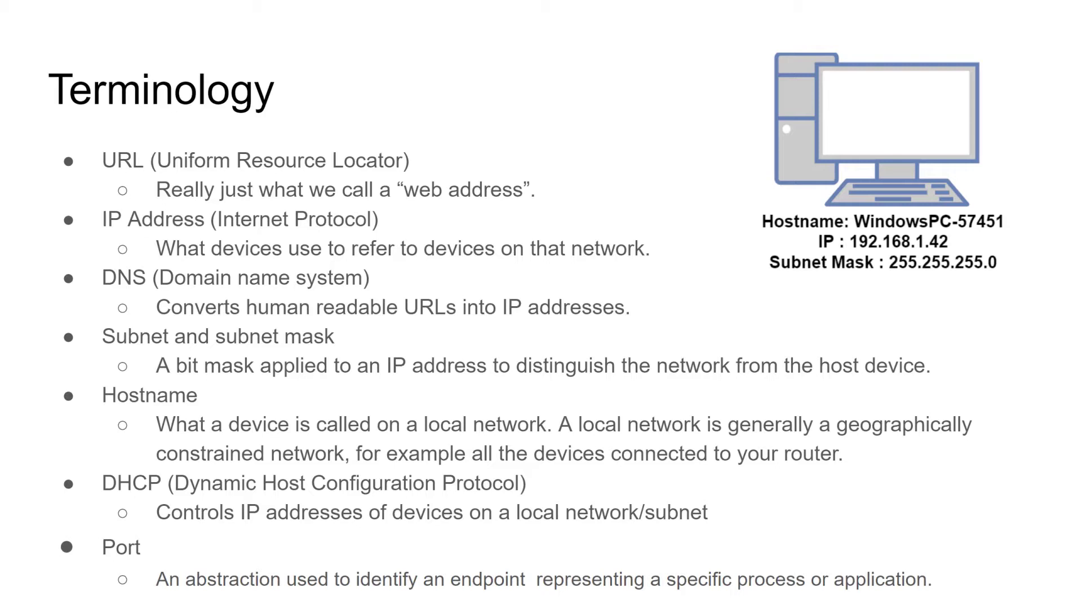
# Finish the Terminology slide and bring up a Command Prompt window.
pyautogui.write('Amazing pun very good such wow')
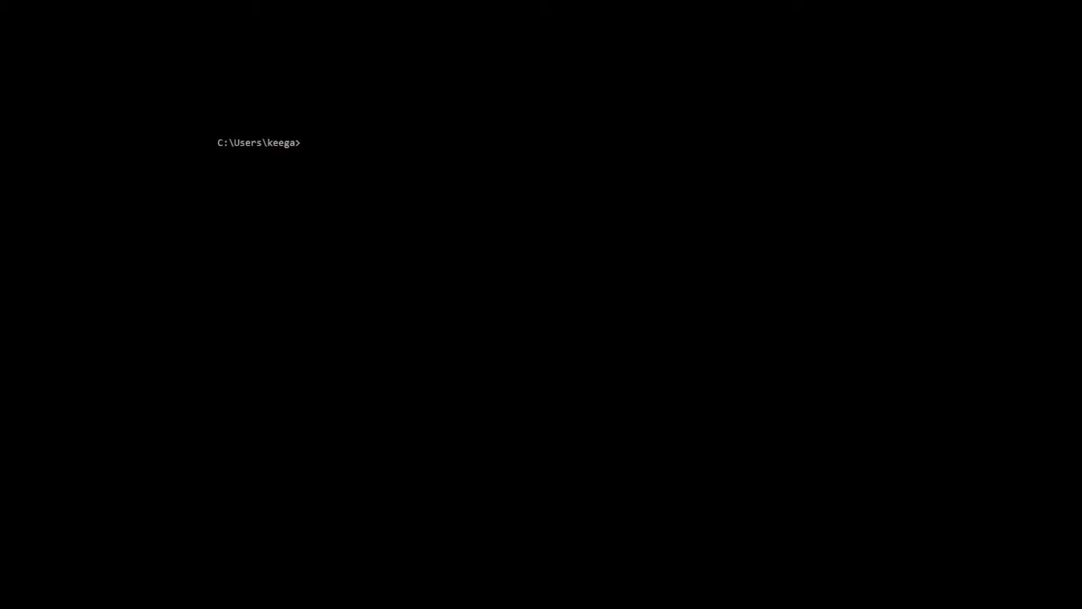
# Ping google.com and confirm 4 packets sent, 4 received, 0% loss.
pyautogui.write('ping g')
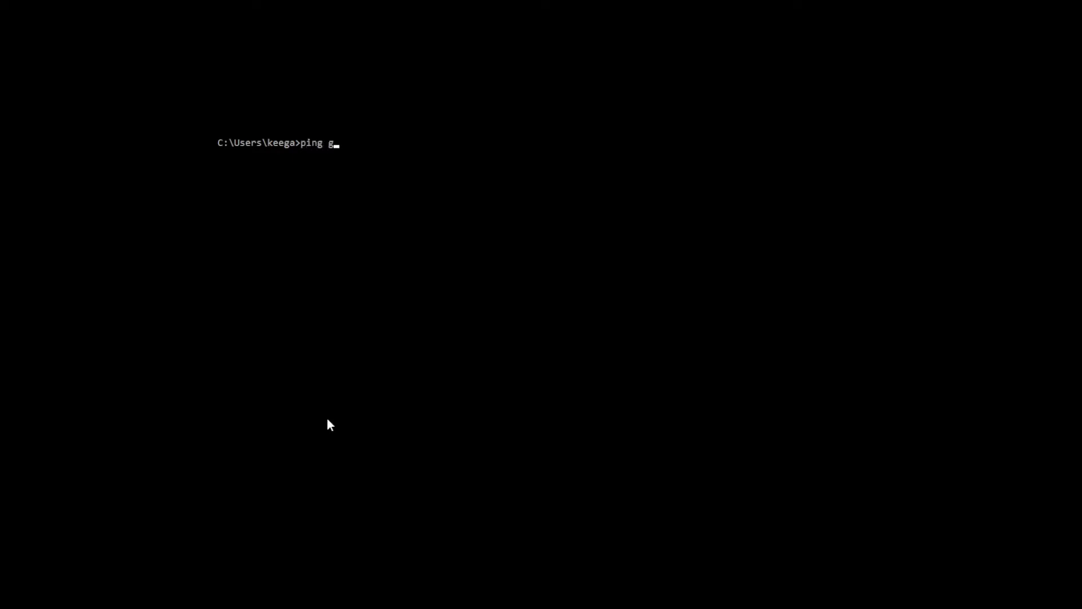
pyautogui.write('oogle.com')
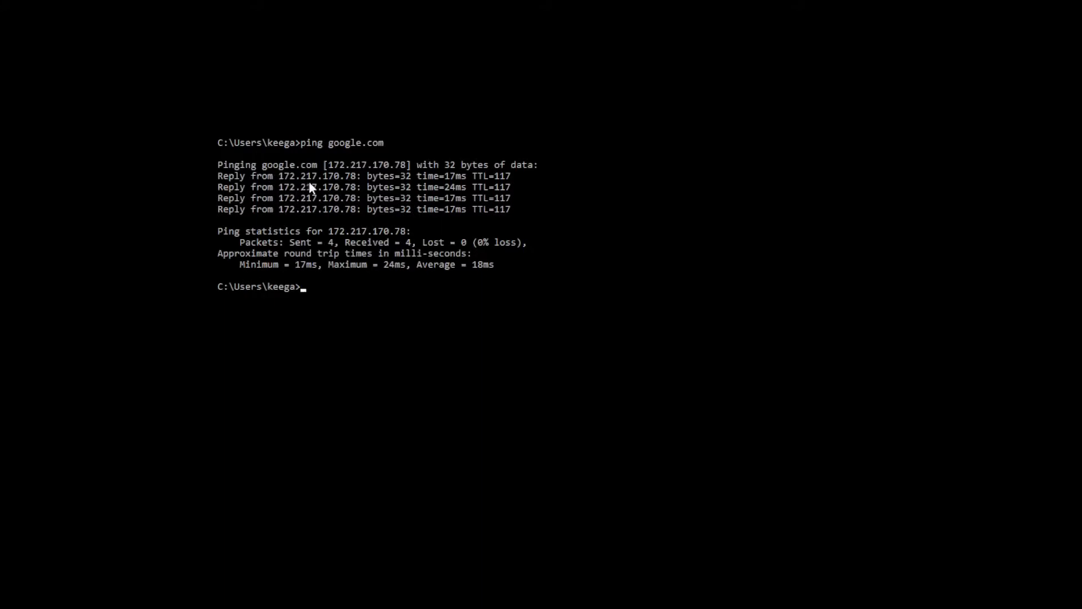
pyautogui.moveTo(362, 180)
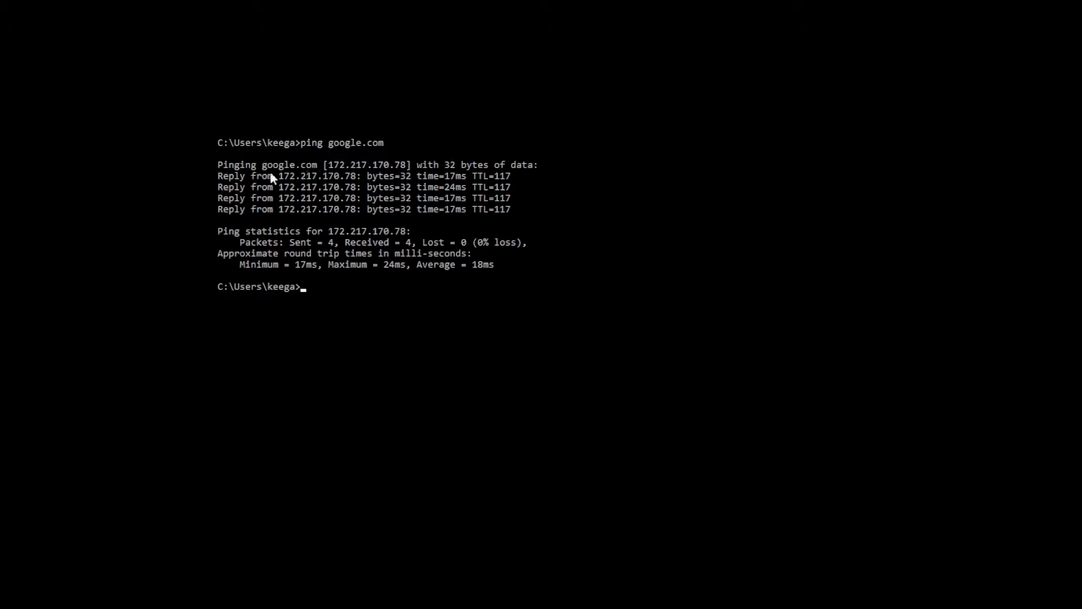
pyautogui.moveTo(322, 186)
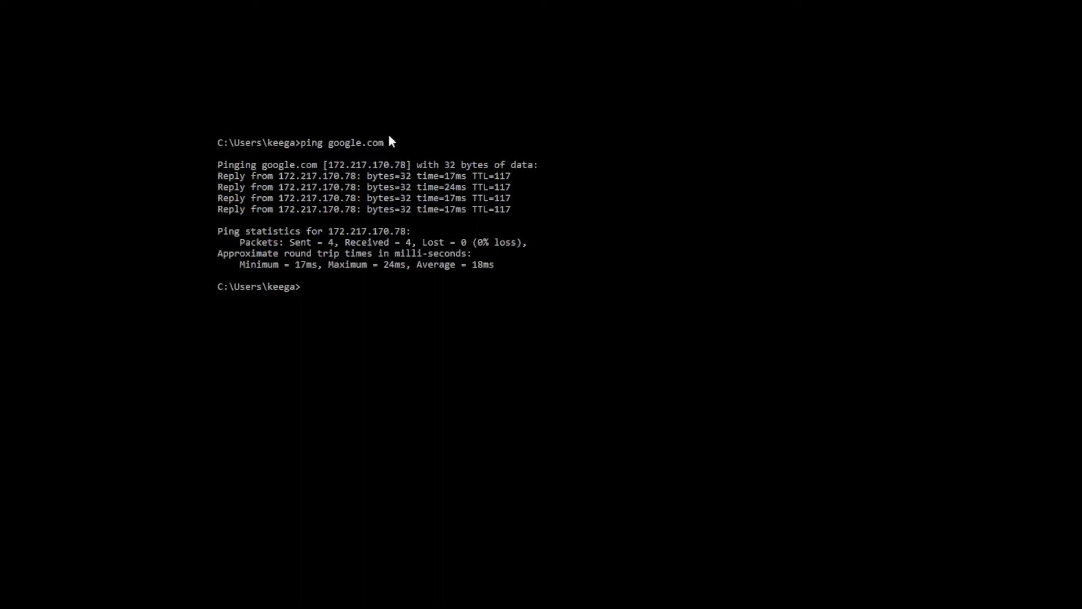
pyautogui.moveTo(275, 179)
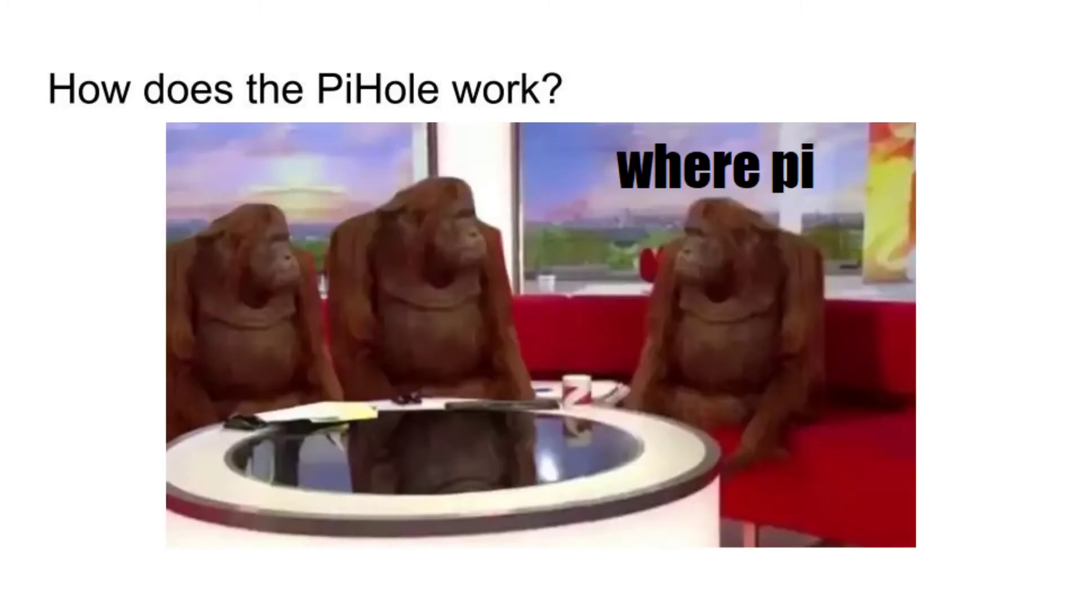
# Advance through the PiHole DNS slides, the recursive lookup point and DNS server chain diagram, to the Cloudflare link.
pyautogui.press('Right')
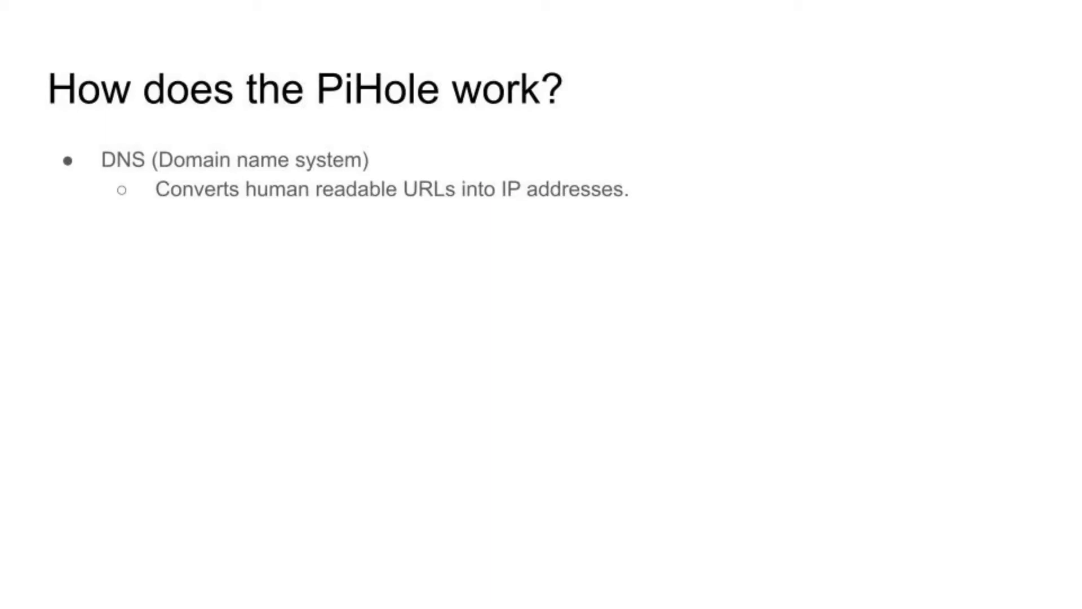
pyautogui.write('Can perform RECURSIVE LOOKUP')
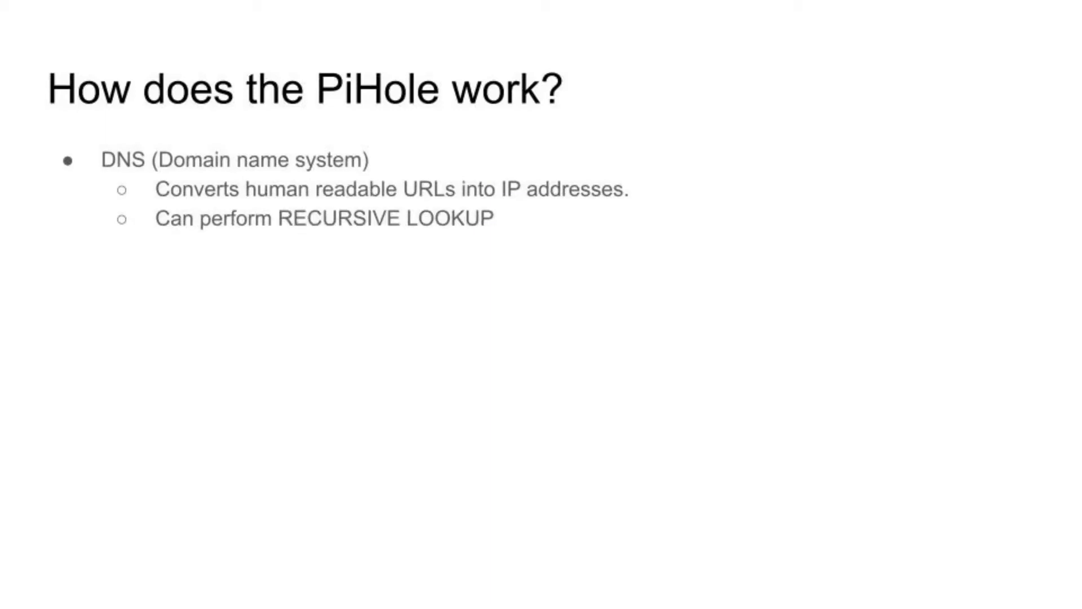
pyautogui.press('Right')
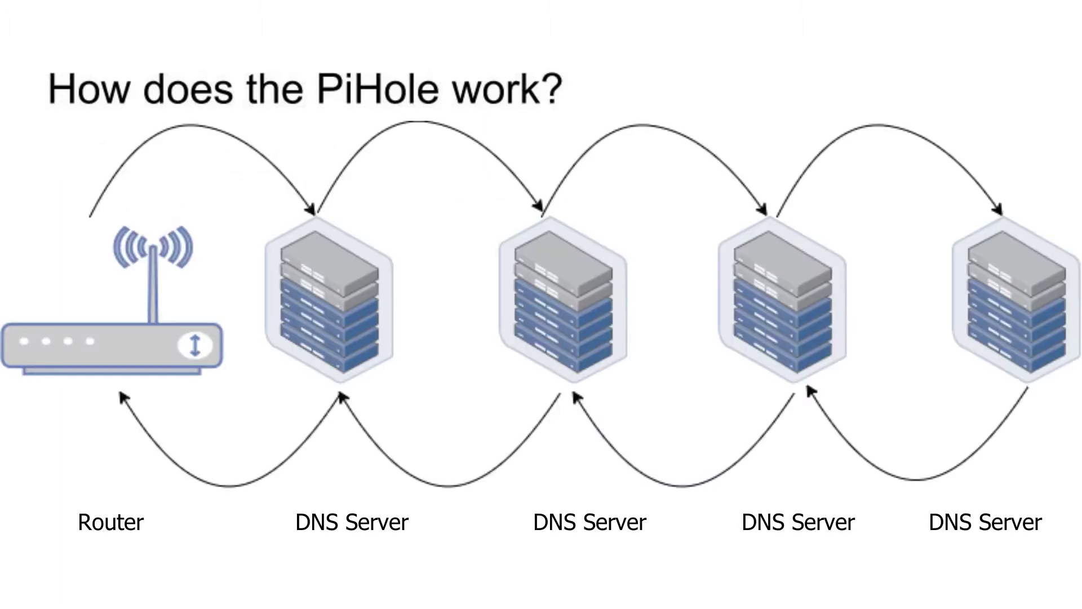
pyautogui.write('DNS request')
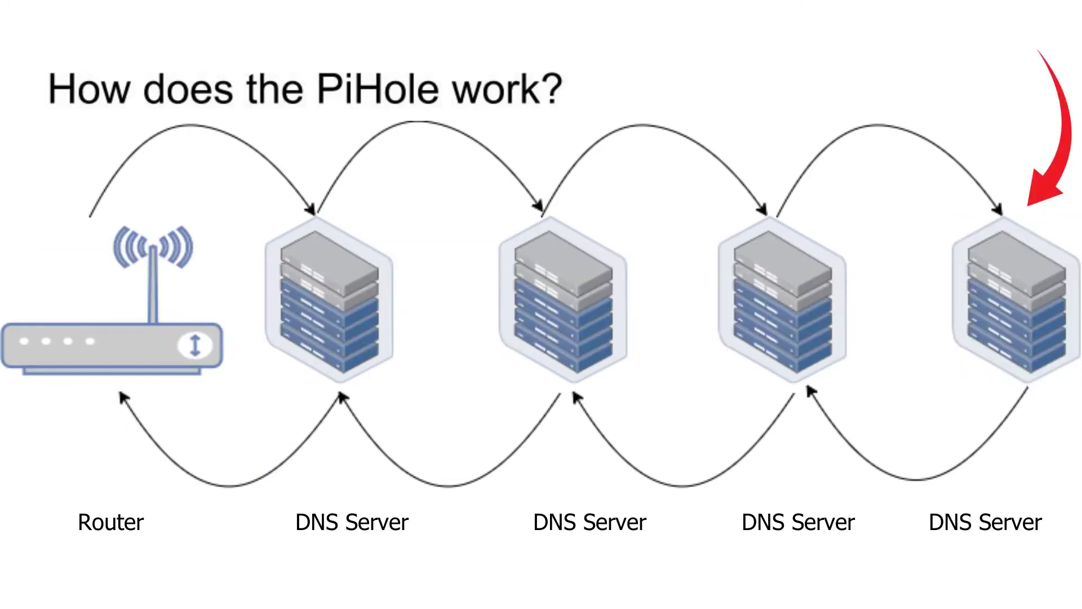
pyautogui.press('Right')
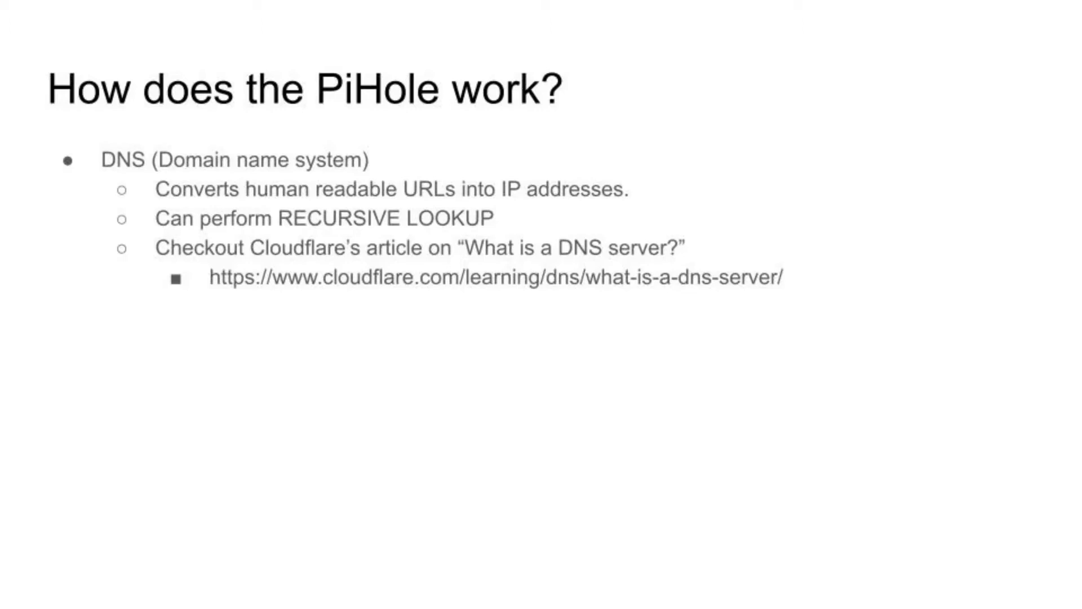
# Show the Raspberry Pi as first DNS hop diagram, then move on to a fresh Command Prompt.
pyautogui.press('Right')
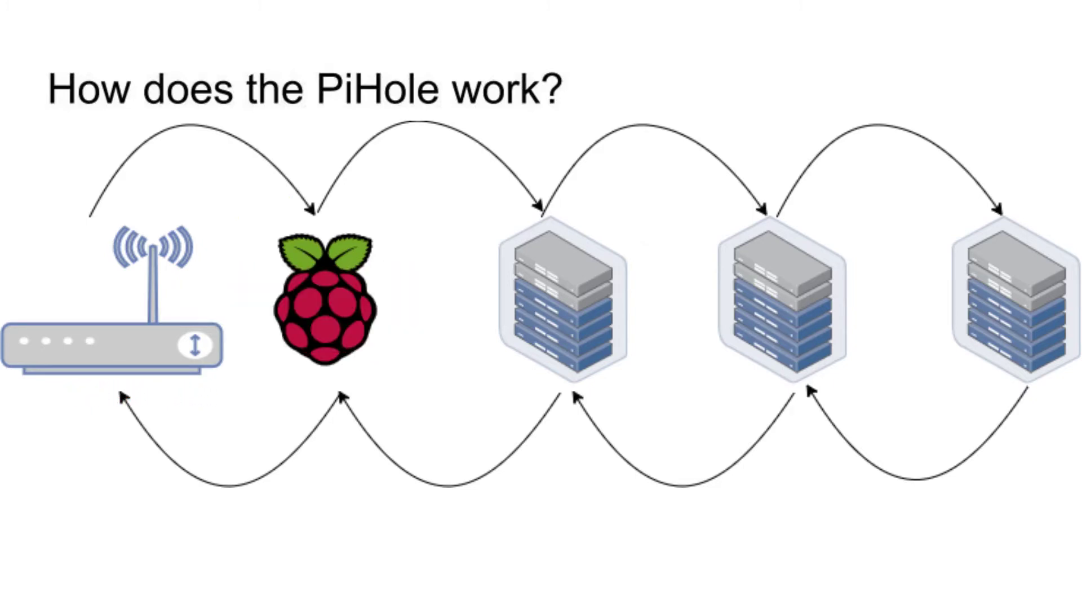
pyautogui.press('Right')
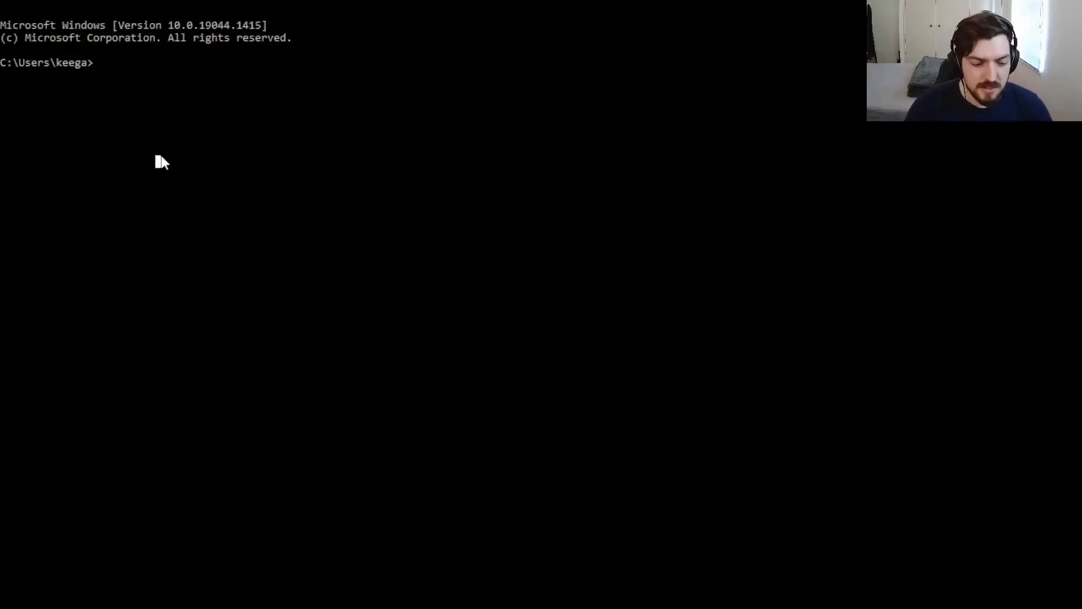
pyautogui.write('ssh pi@')
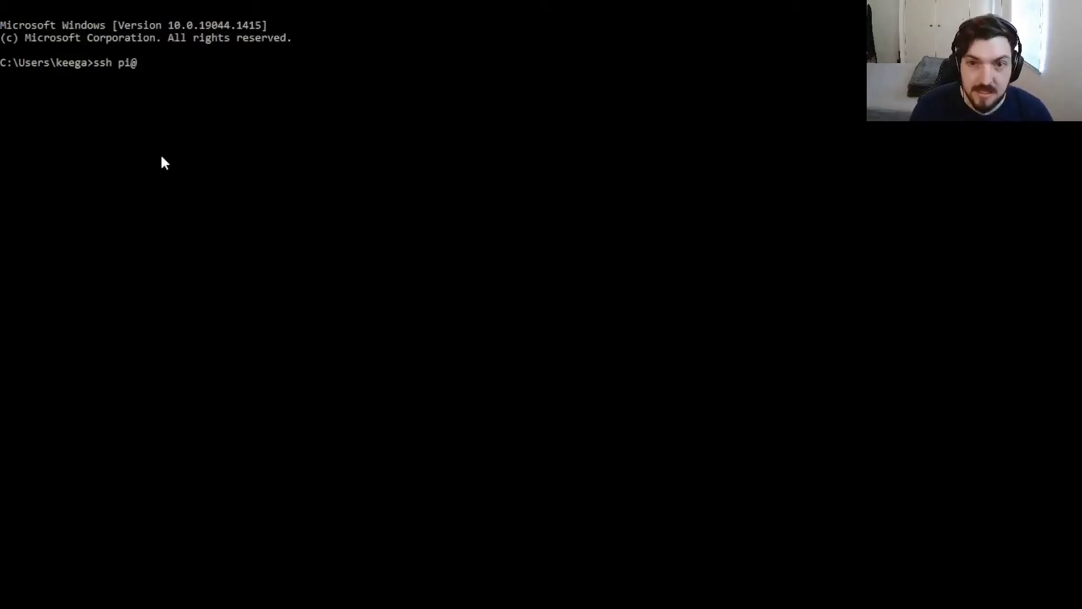
pyautogui.write('192.168.')
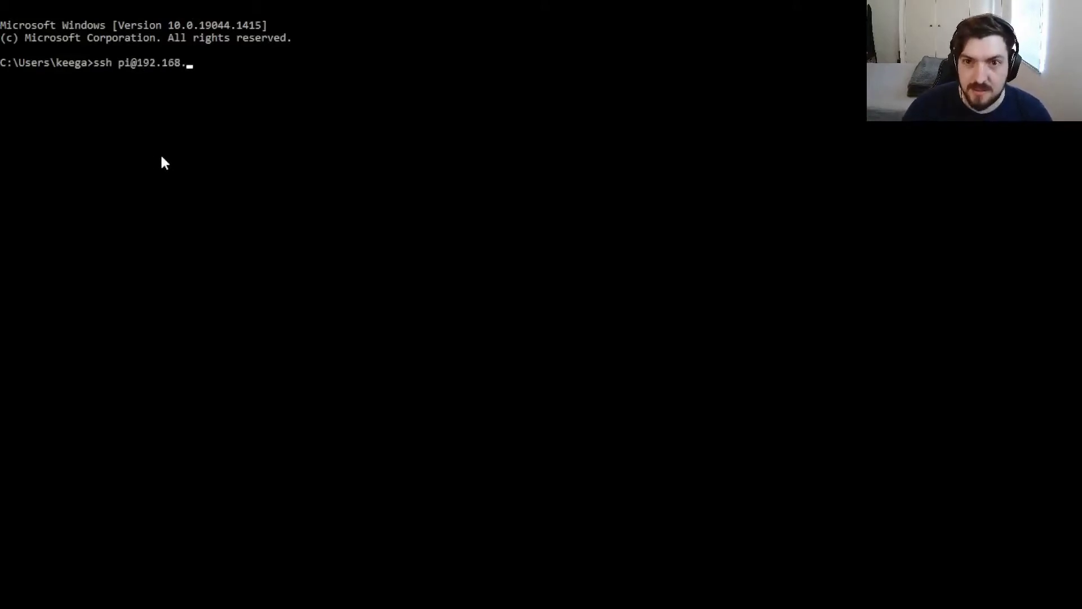
pyautogui.write('1.144')
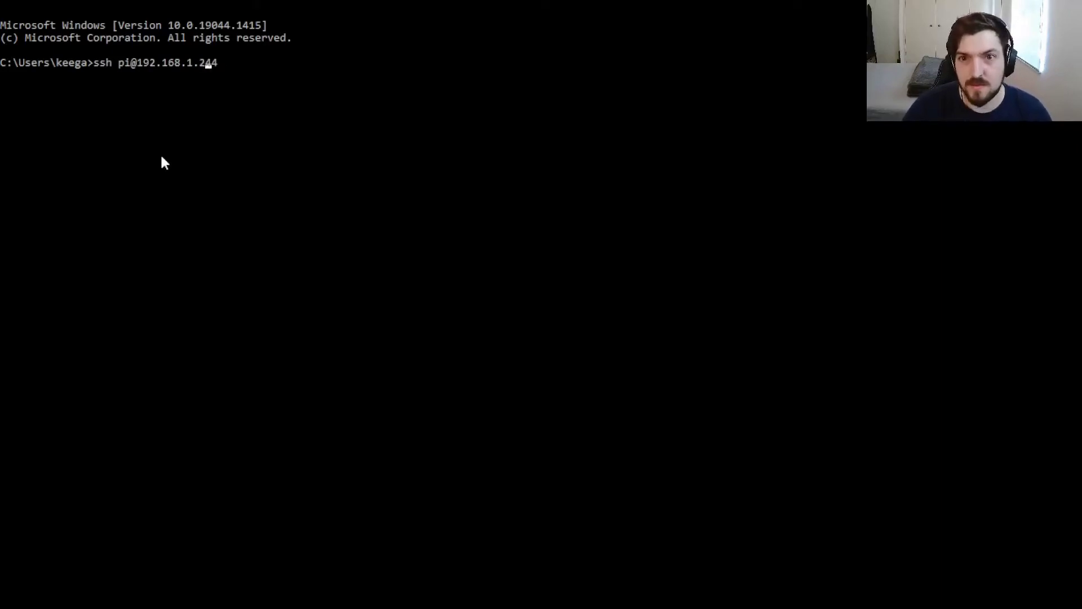
pyautogui.press('enter')
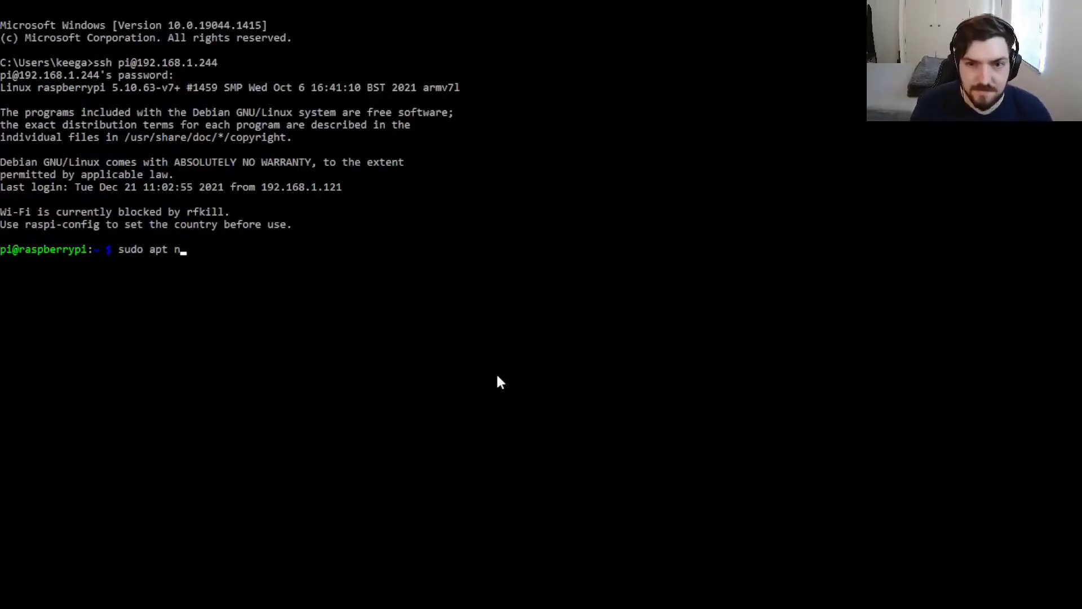
pyautogui.write('install git')
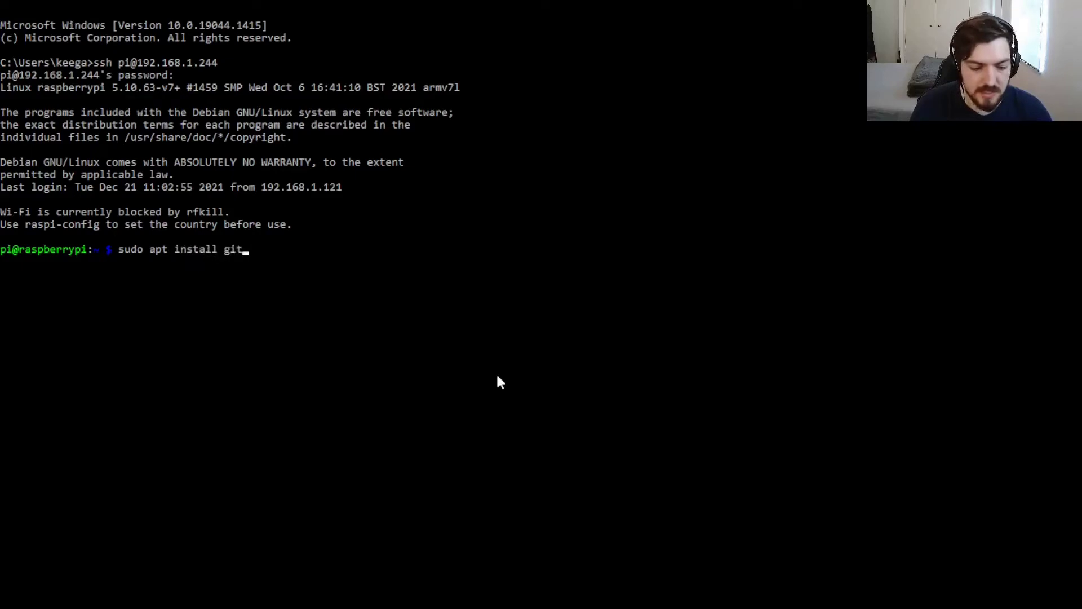
pyautogui.write('-y')
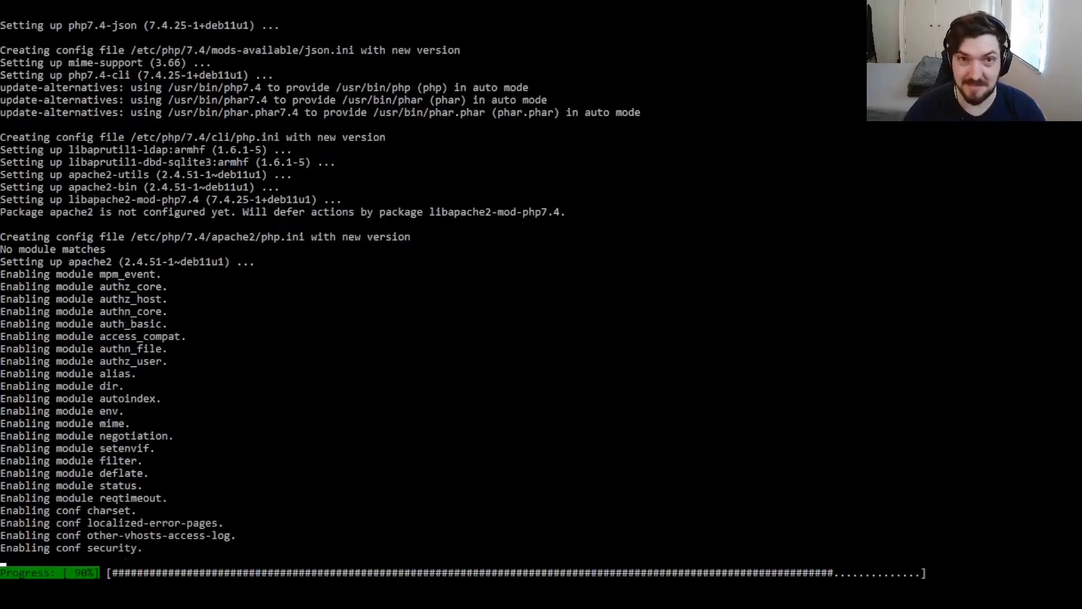
pyautogui.scroll(-3)
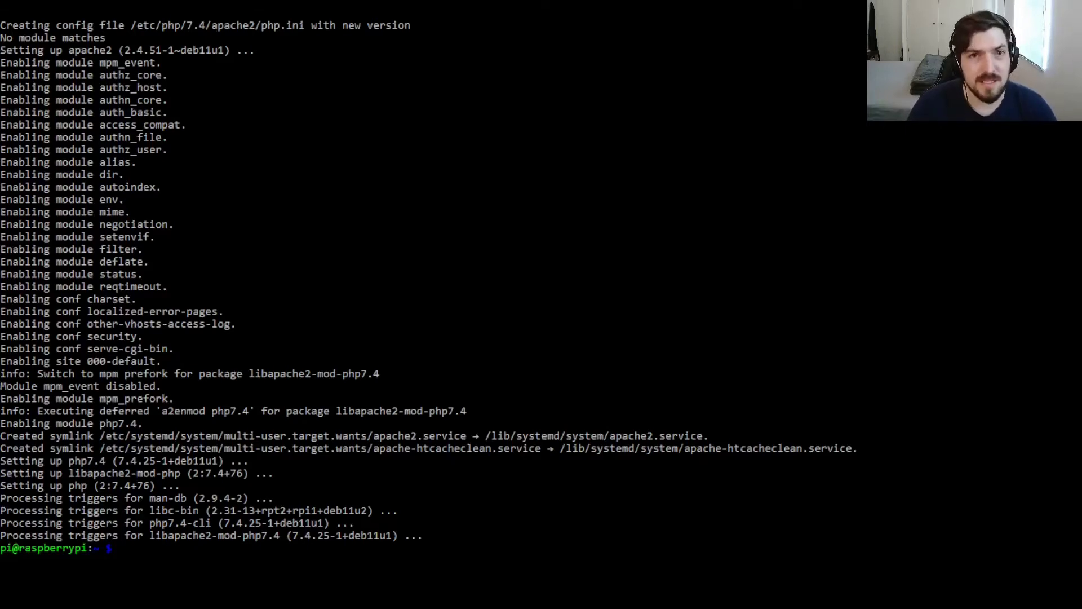
pyautogui.write('curl -sSL https://install.pi-hole.net | sudo bash')
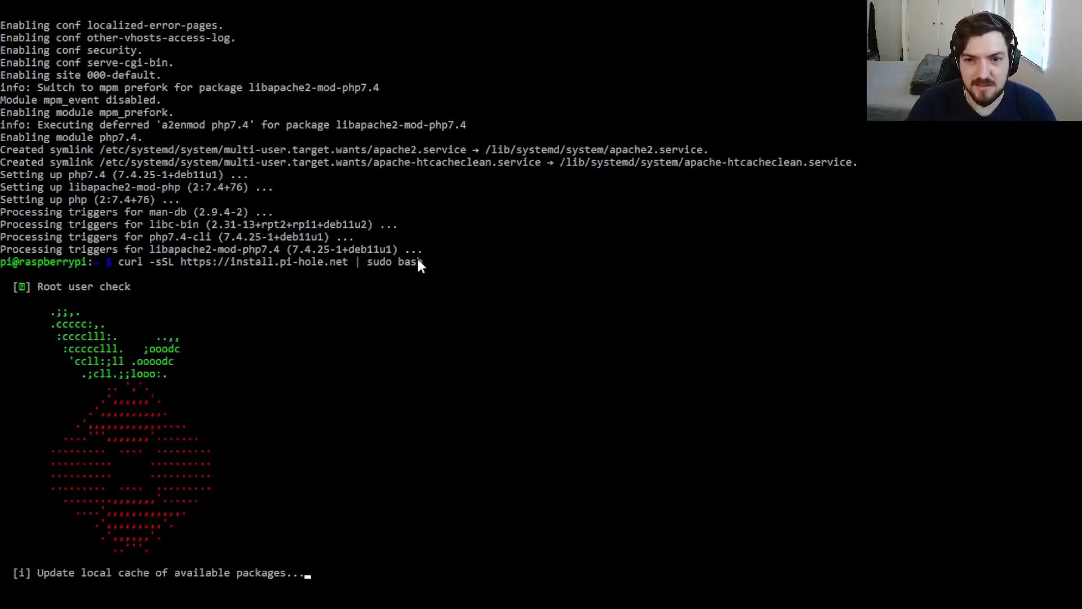
pyautogui.moveTo(492, 386)
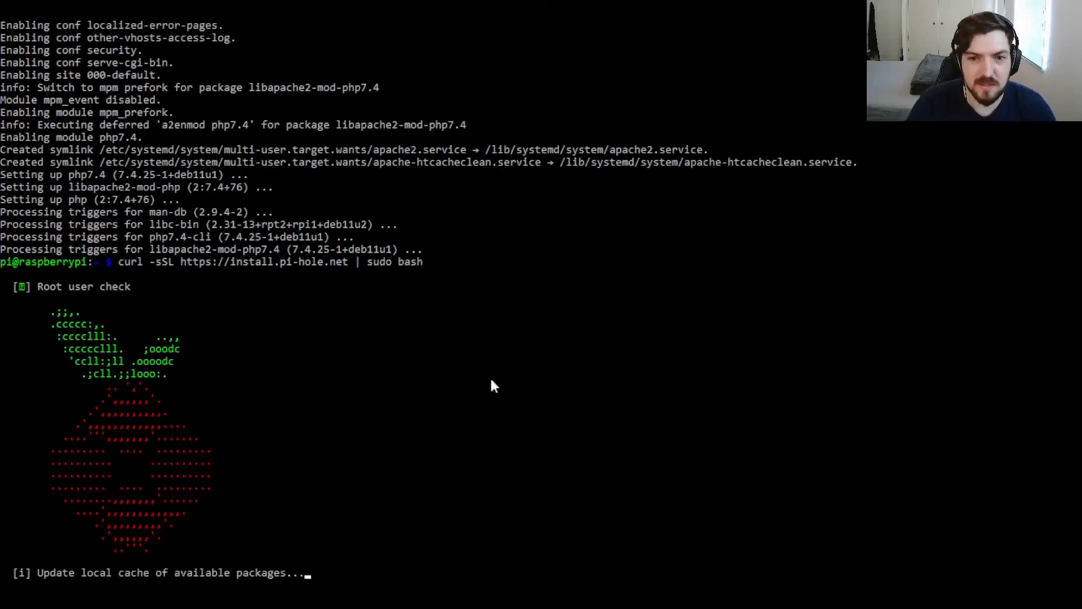
pyautogui.moveTo(510, 386)
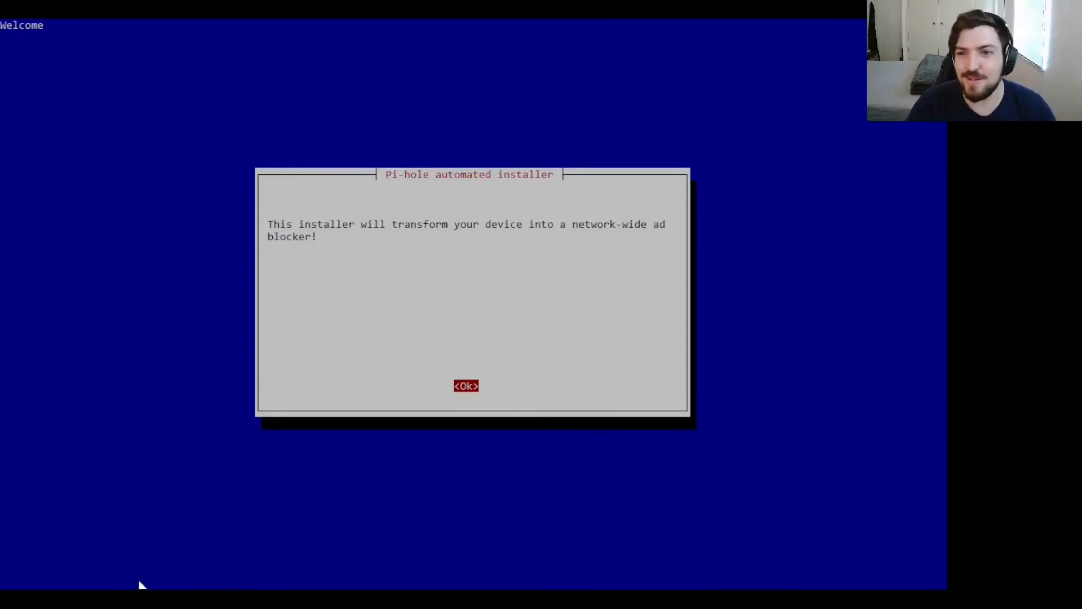
# Accept the installer welcome and donation screens and acknowledge the Static IP Needed notice with Yes.
pyautogui.click(466, 385)
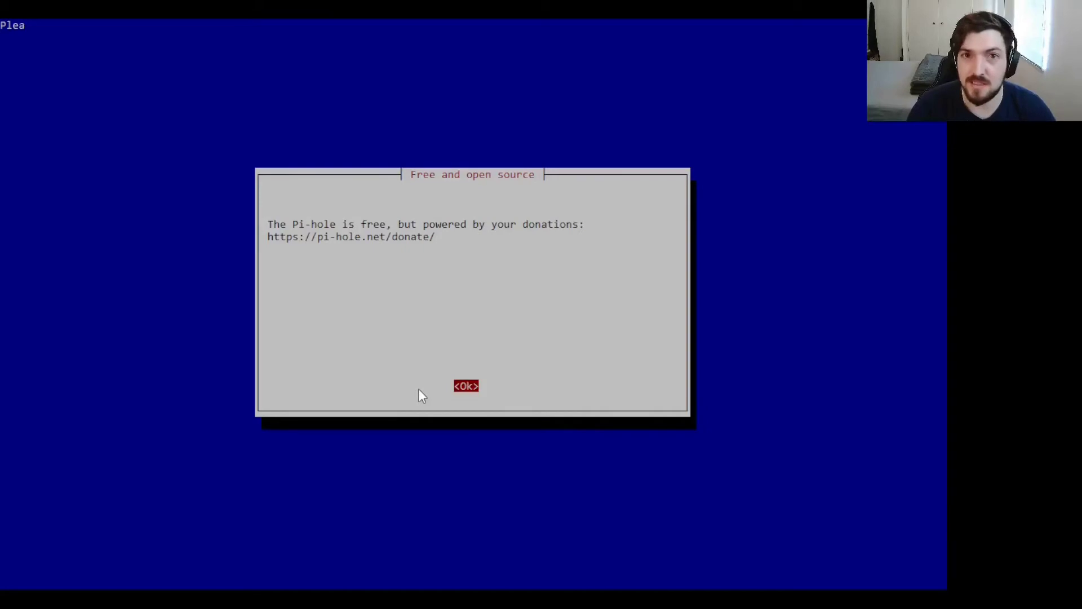
pyautogui.click(465, 385)
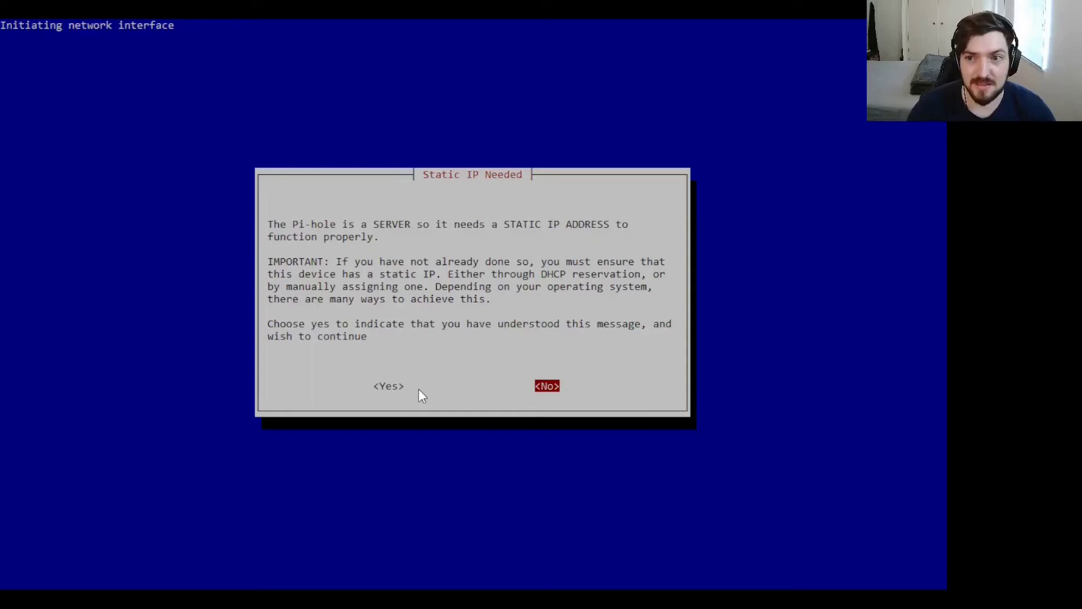
pyautogui.press('Left')
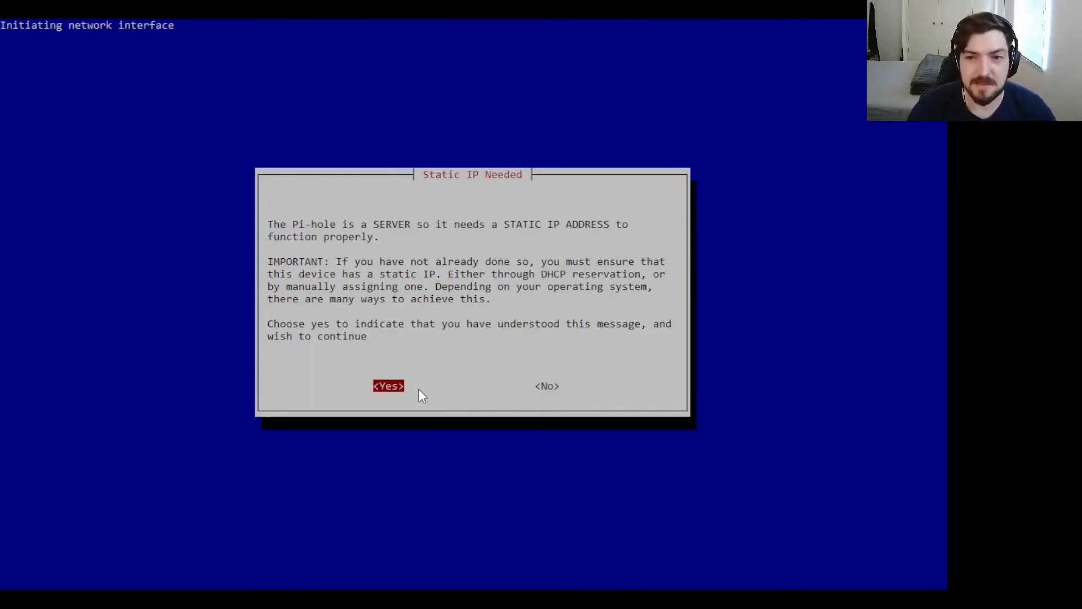
pyautogui.click(388, 386)
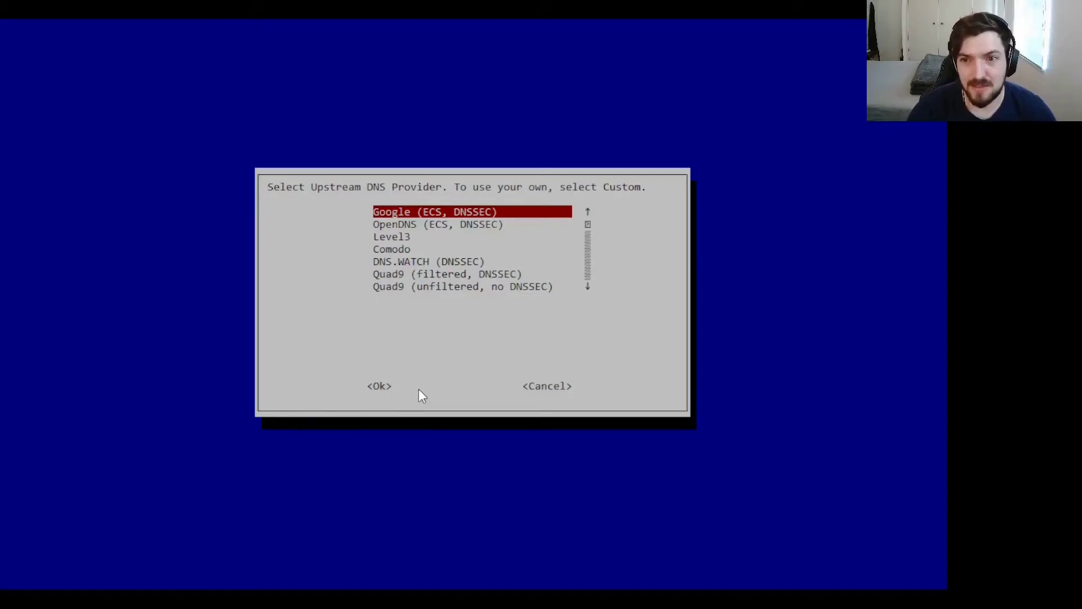
# Choose Google (ECS, DNSSEC) as upstream DNS and keep the StevenBlack blocklist.
pyautogui.click(379, 385)
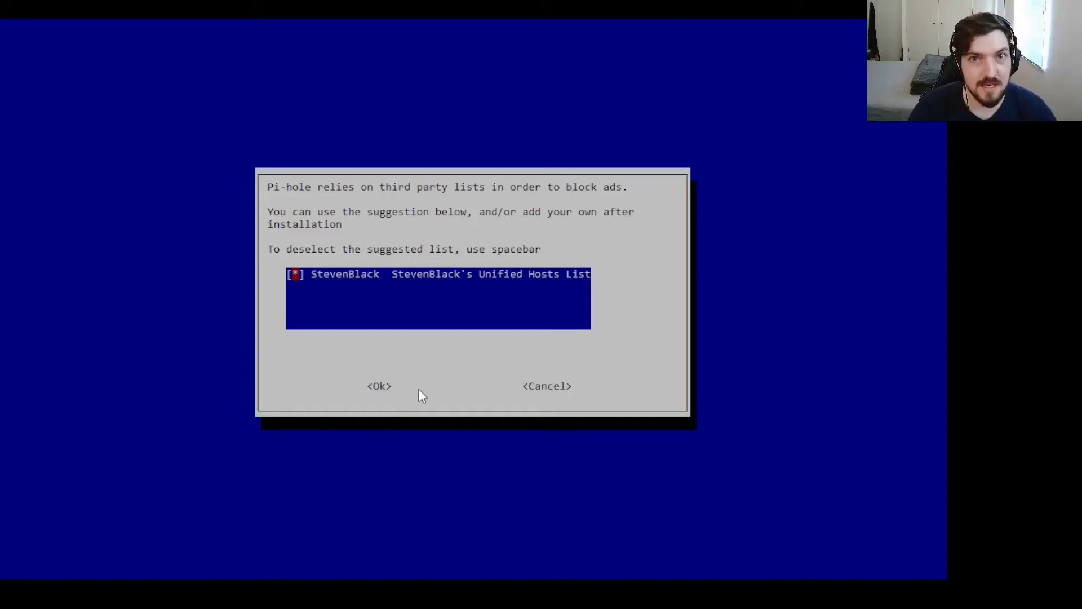
pyautogui.click(379, 385)
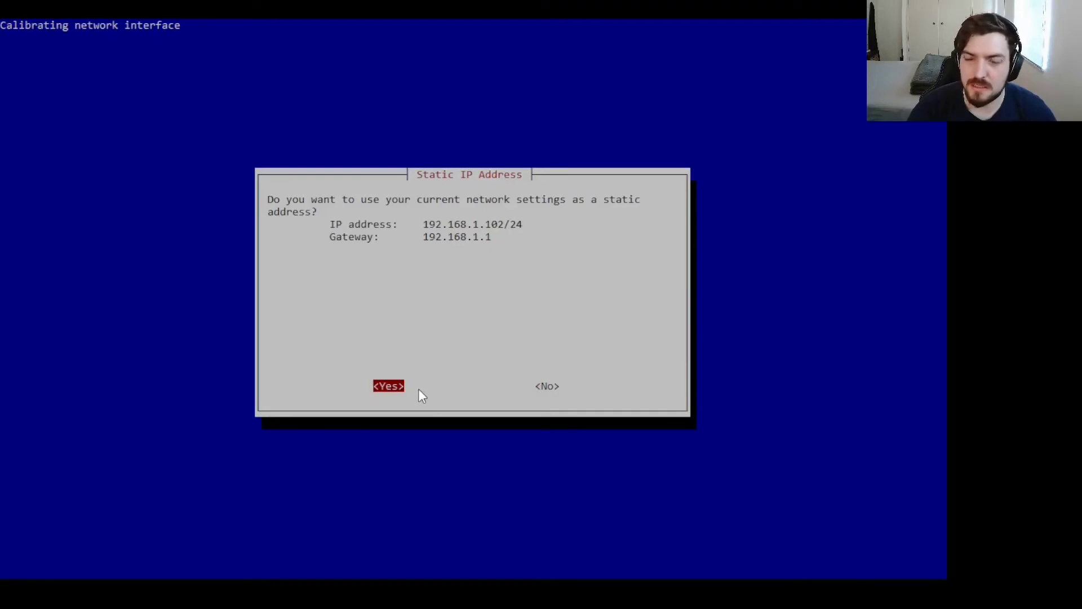
# Decline current settings and set static address 192.168.1.244/24 with gateway 192.168.1.1, confirmed as correct.
pyautogui.click(388, 385)
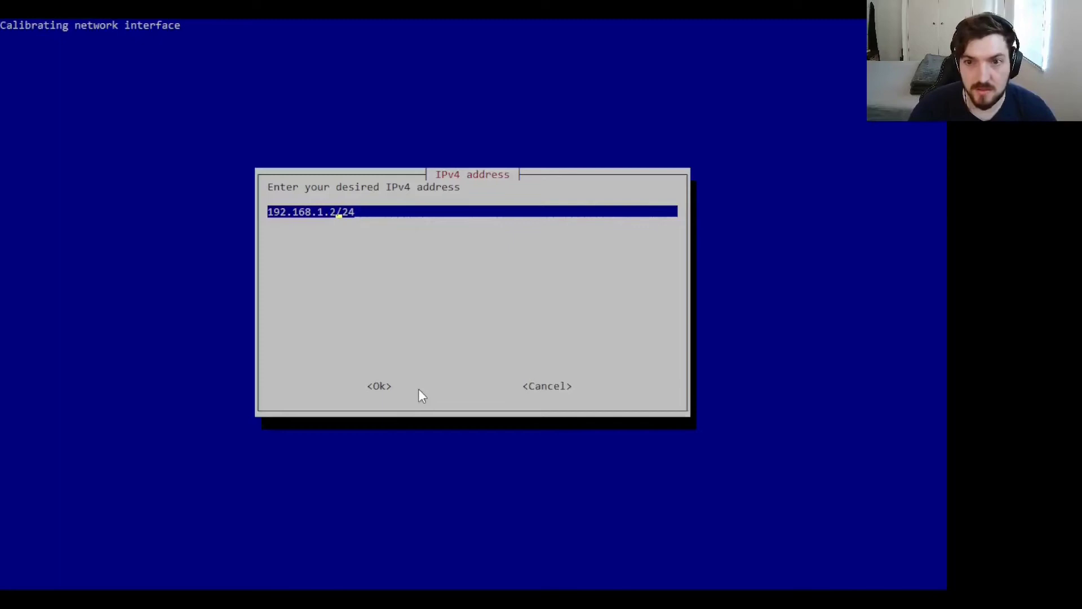
pyautogui.click(379, 386)
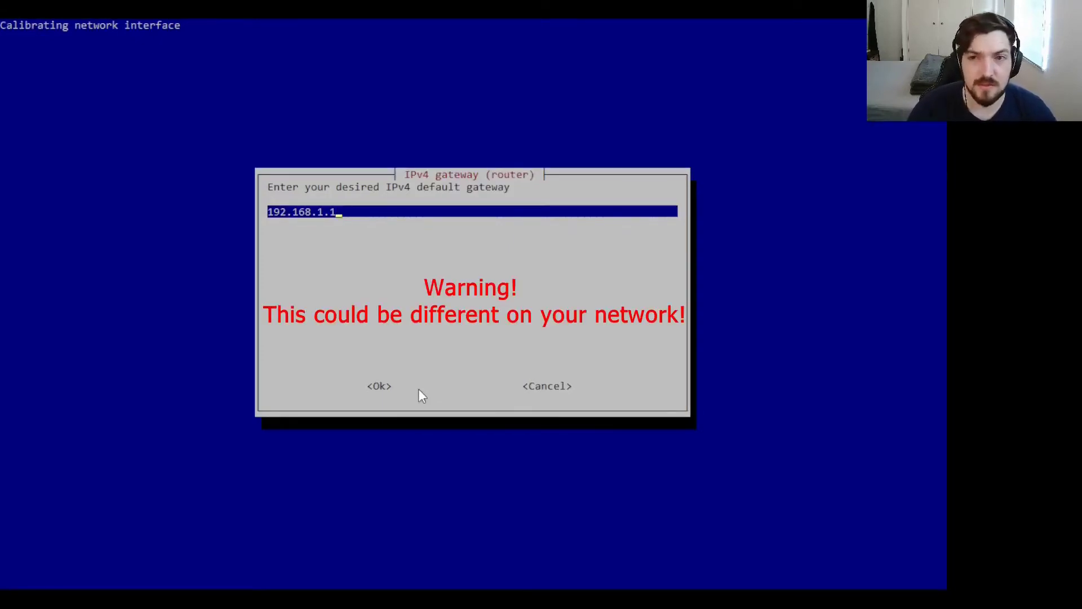
pyautogui.click(379, 386)
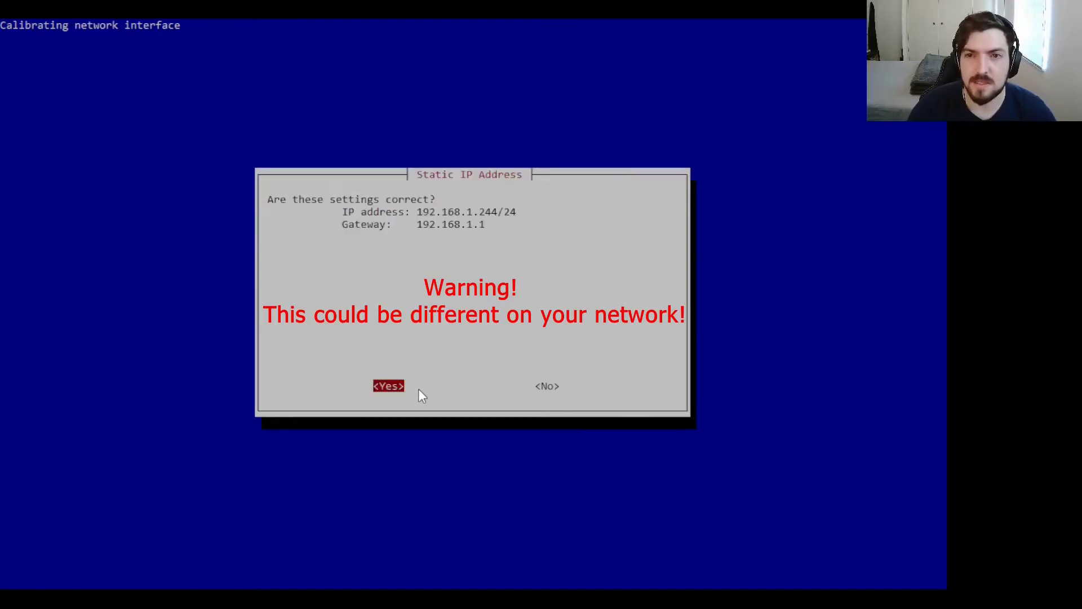
pyautogui.click(388, 386)
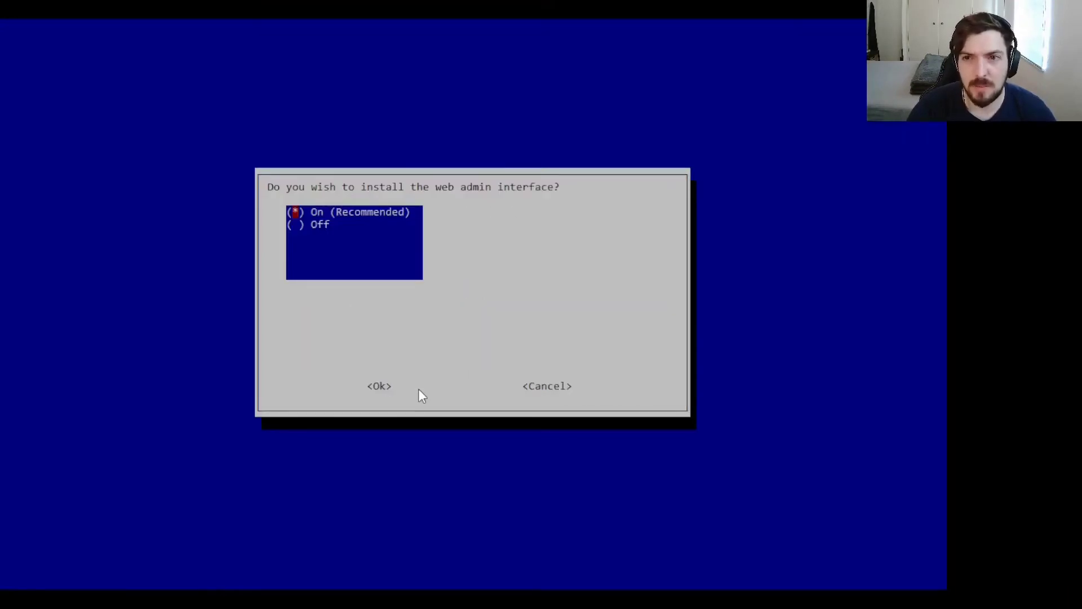
# Keep web admin On, web server Off, query logging Off and privacy mode 0 (show everything).
pyautogui.click(379, 386)
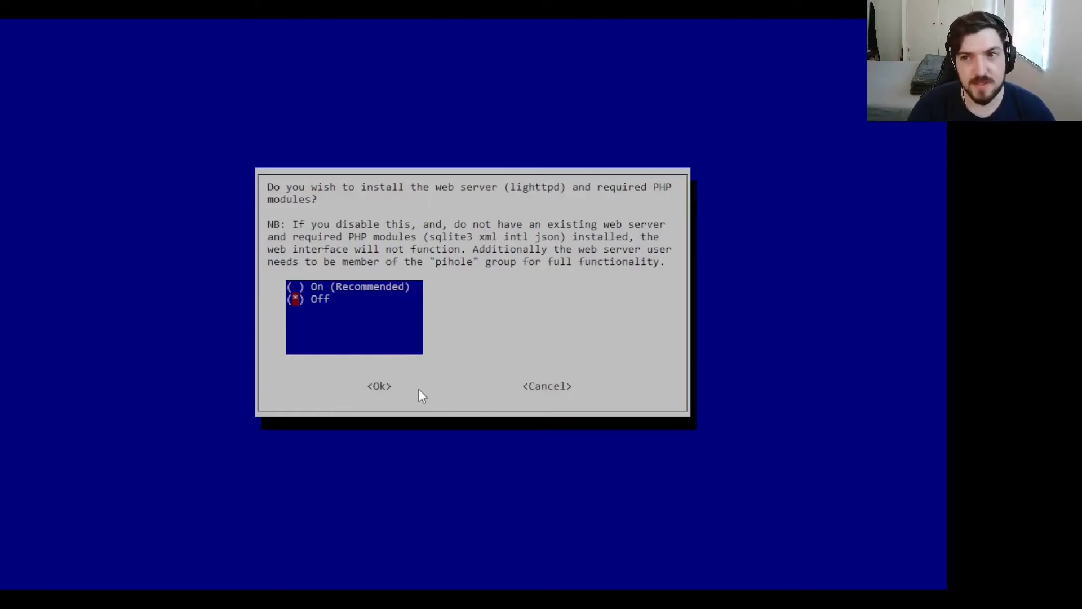
pyautogui.click(378, 386)
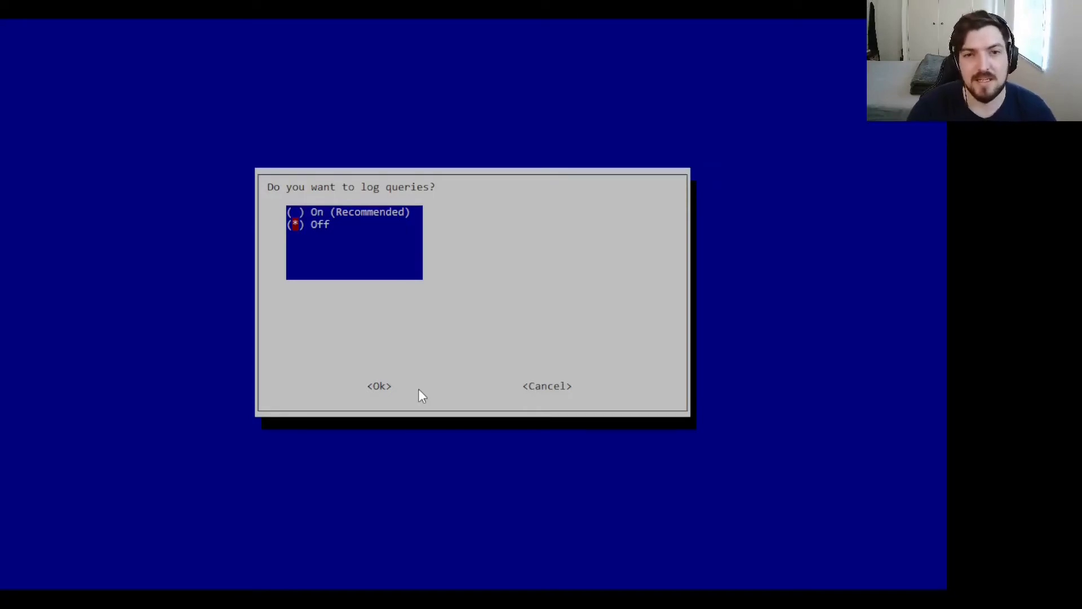
pyautogui.click(379, 385)
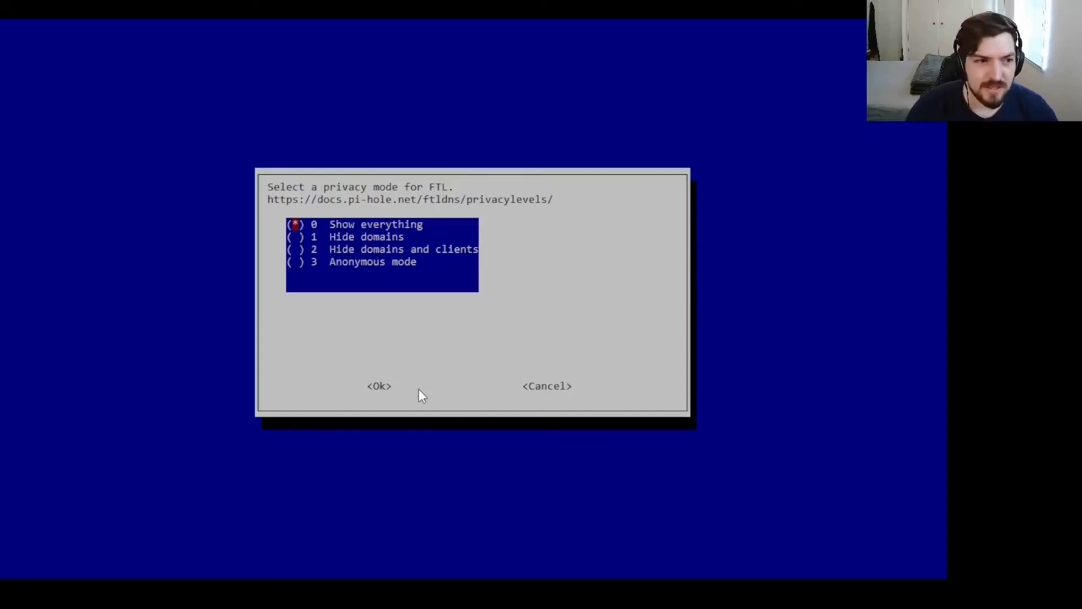
pyautogui.click(378, 386)
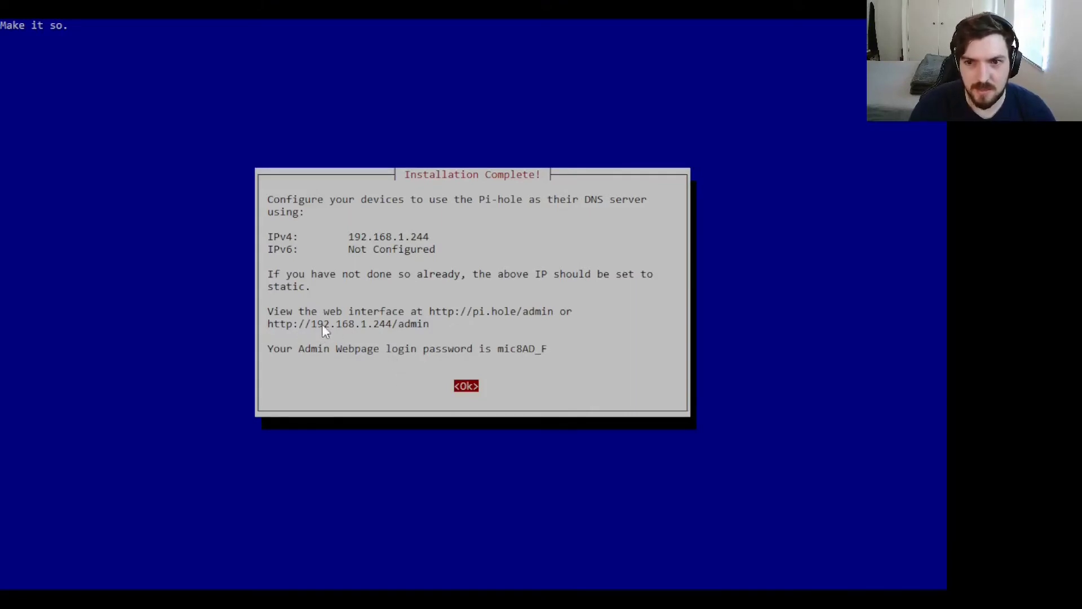
pyautogui.moveTo(393, 335)
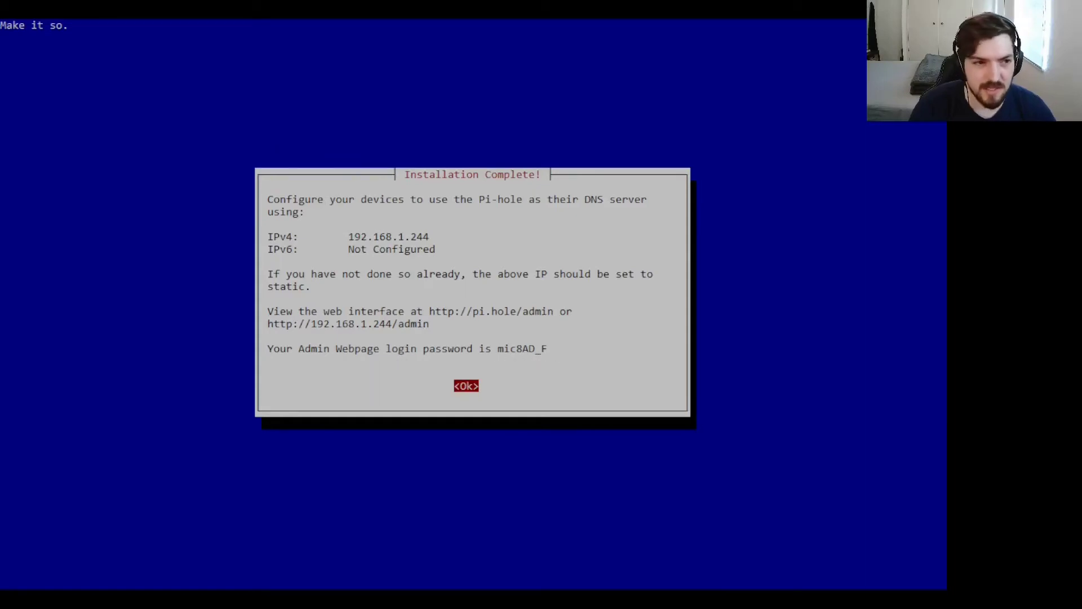
# Close the Installation Complete summary listing IPv4 192.168.1.244 and the admin password.
pyautogui.click(465, 386)
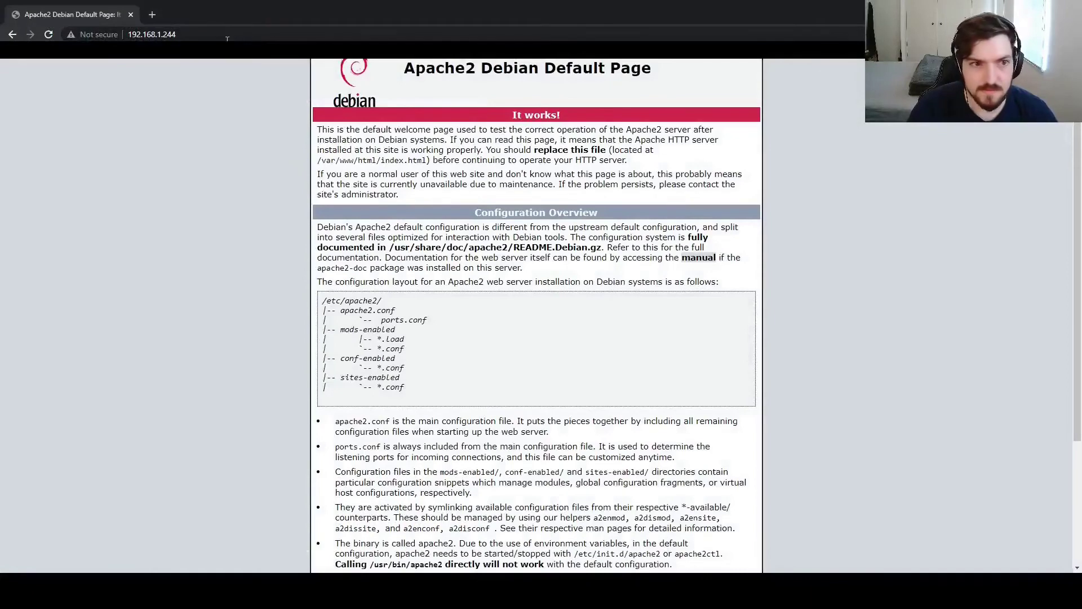
# Load the Pi-hole Admin dashboard at 192.168.1.244/admin.
pyautogui.write('/admin/')
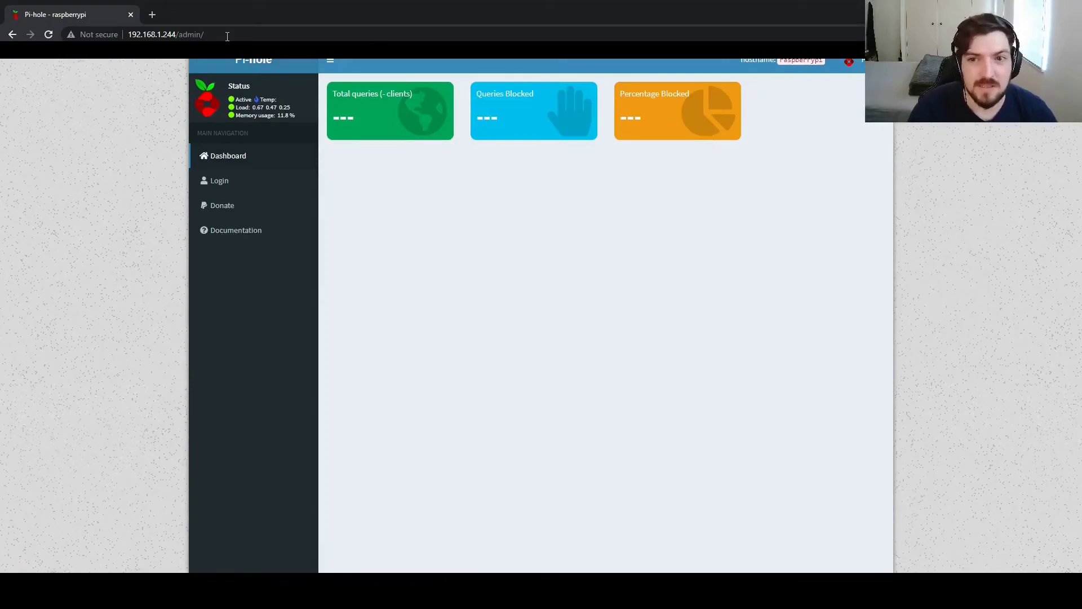
pyautogui.moveTo(283, 115)
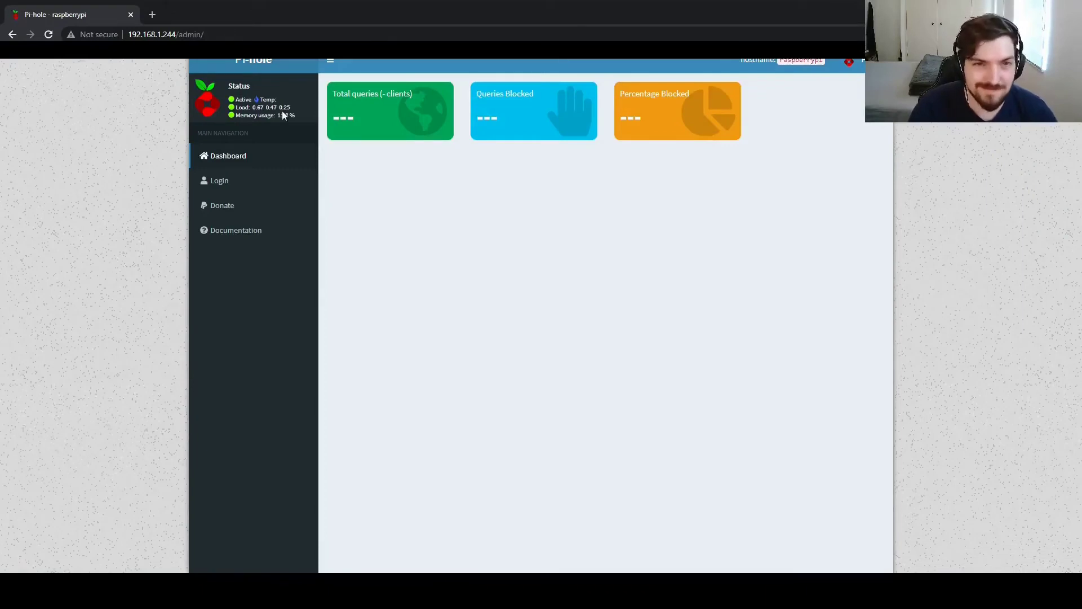